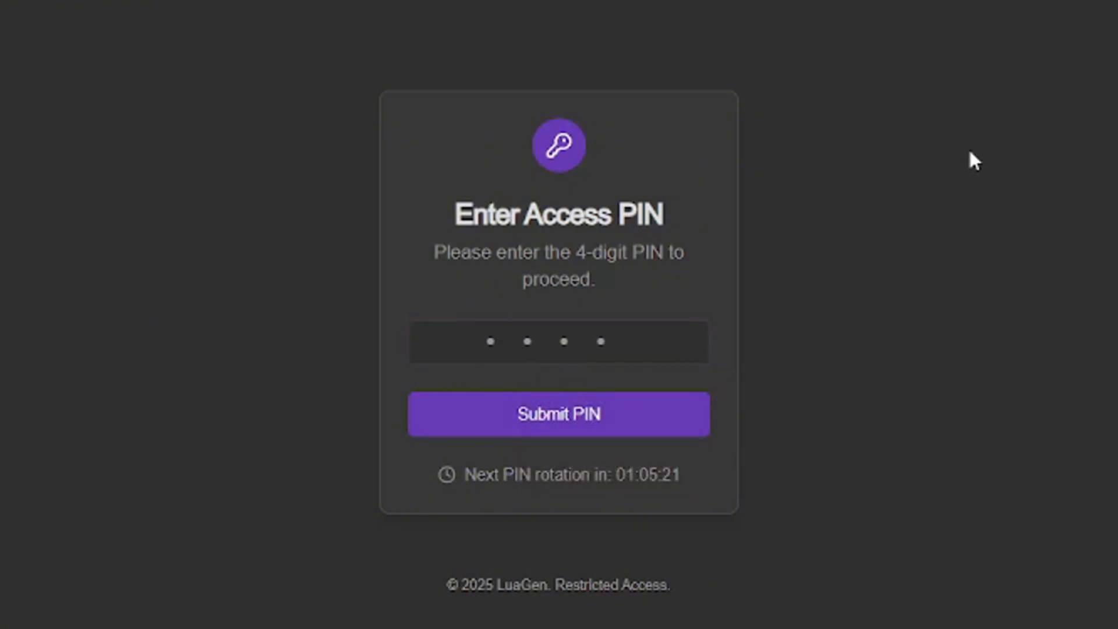
{"action": "left_click", "coordinate": [559, 342]}
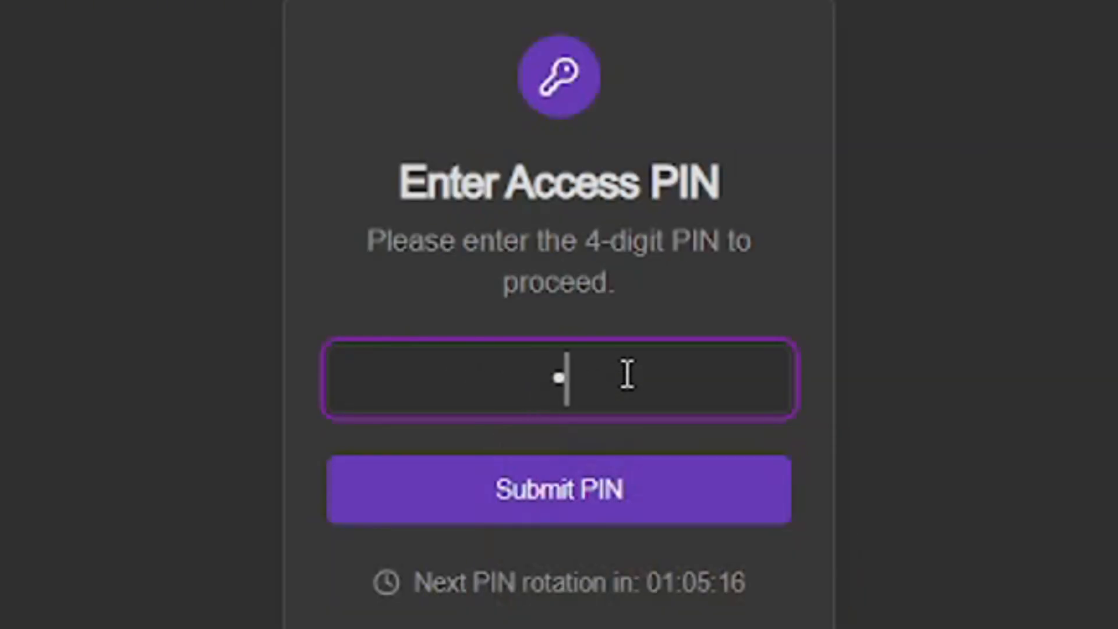
{"action": "type", "text": "123"}
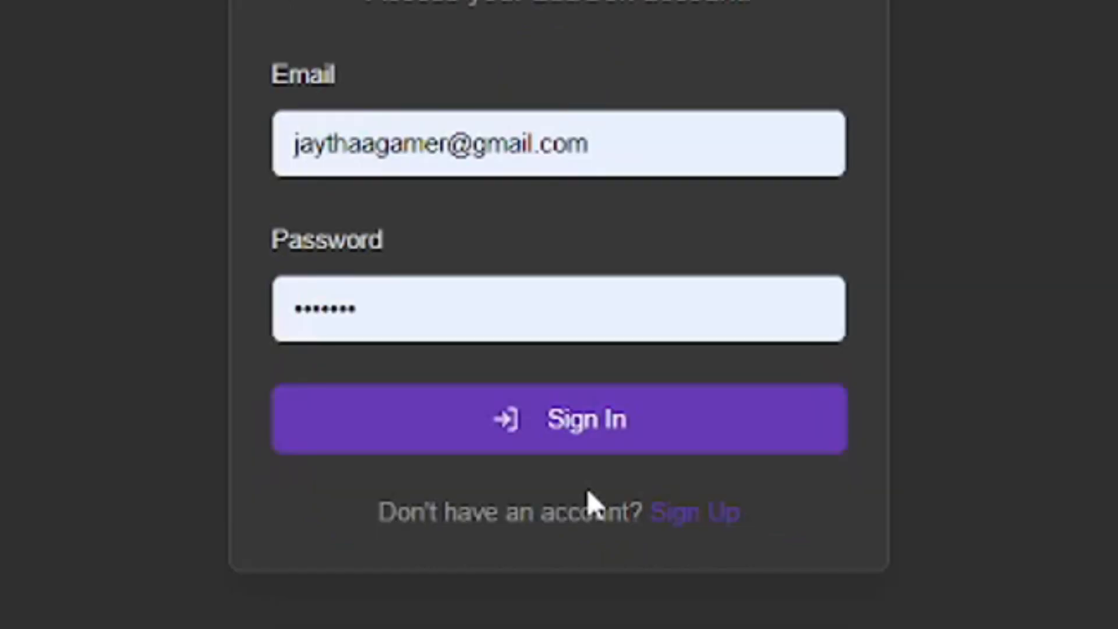
{"action": "mouse_move", "coordinate": [766, 258]}
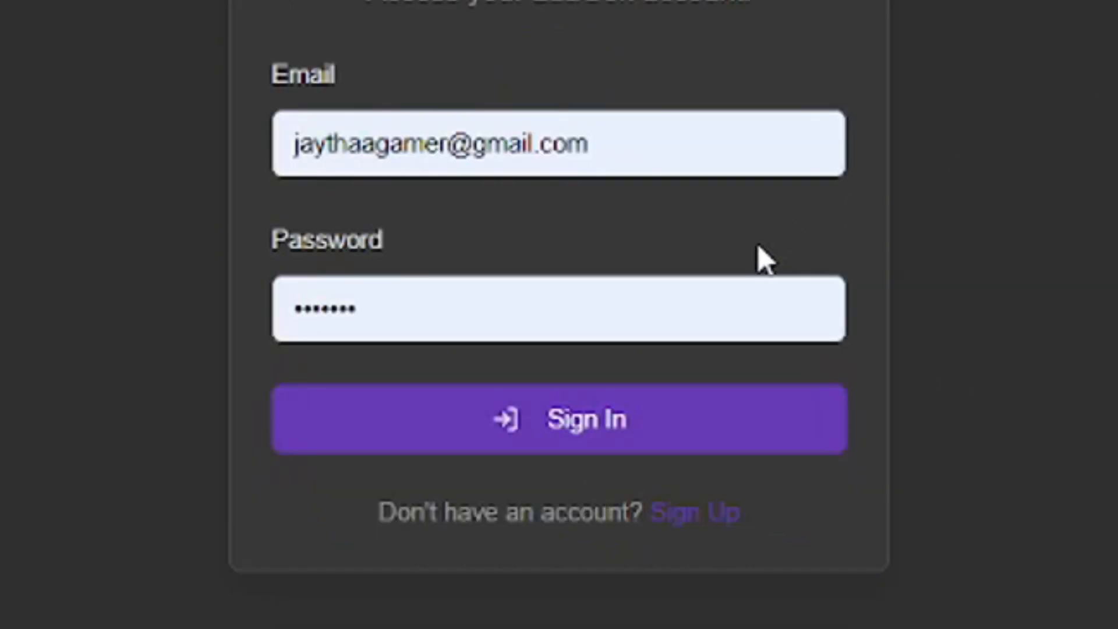
{"action": "left_click", "coordinate": [558, 418]}
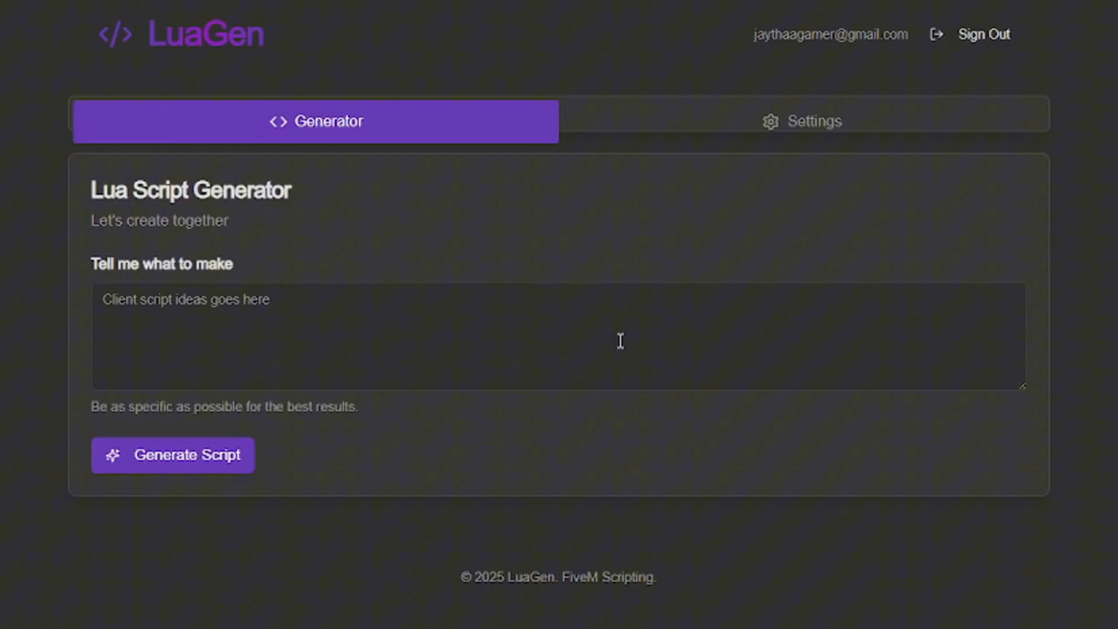
{"action": "mouse_move", "coordinate": [771, 169]}
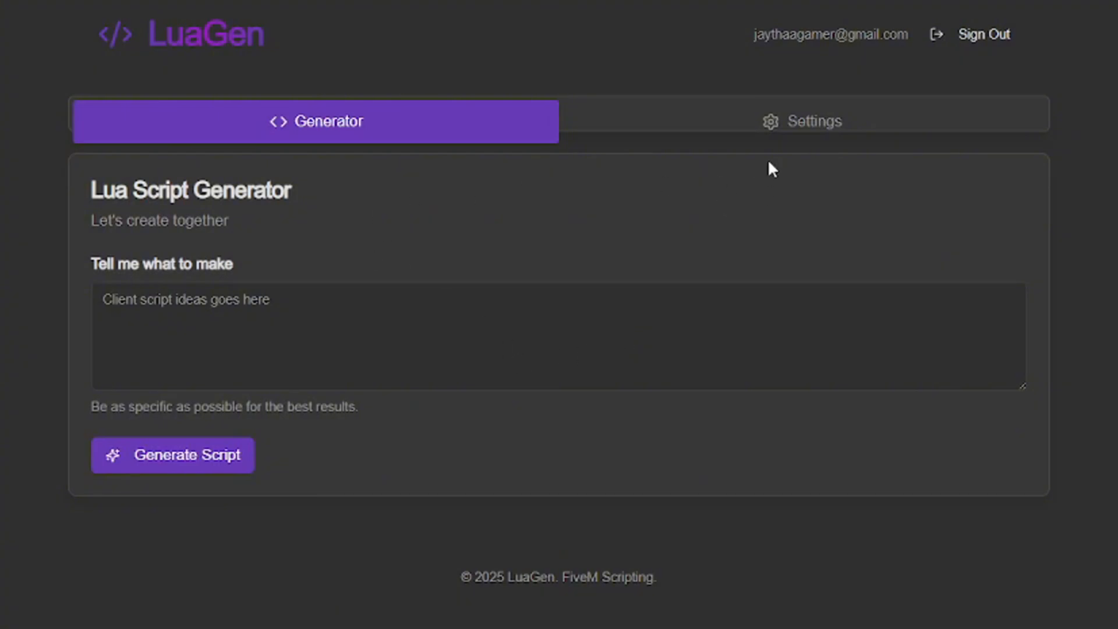
{"action": "mouse_move", "coordinate": [607, 18]}
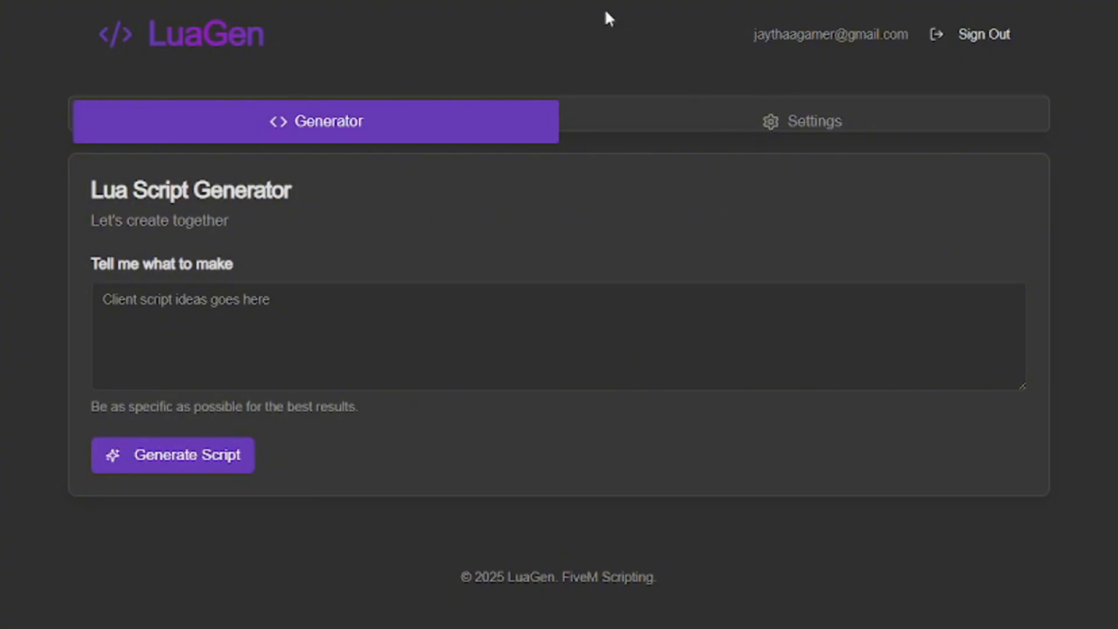
Open Settings and review generation style, custom instructions and formatting options
{"action": "left_click", "coordinate": [801, 121]}
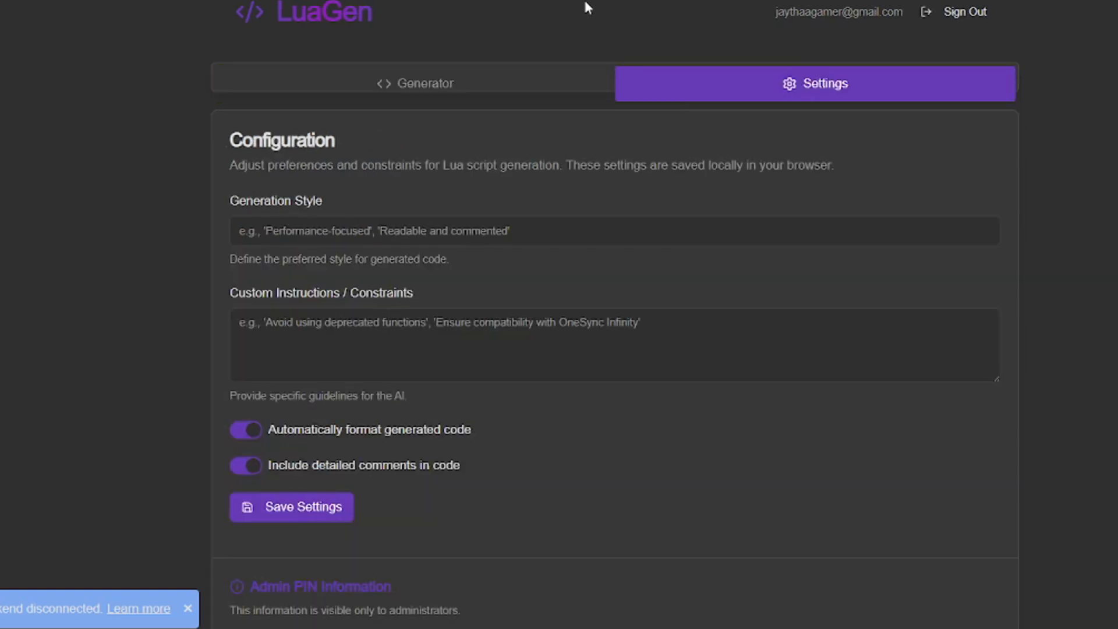
{"action": "mouse_move", "coordinate": [440, 238]}
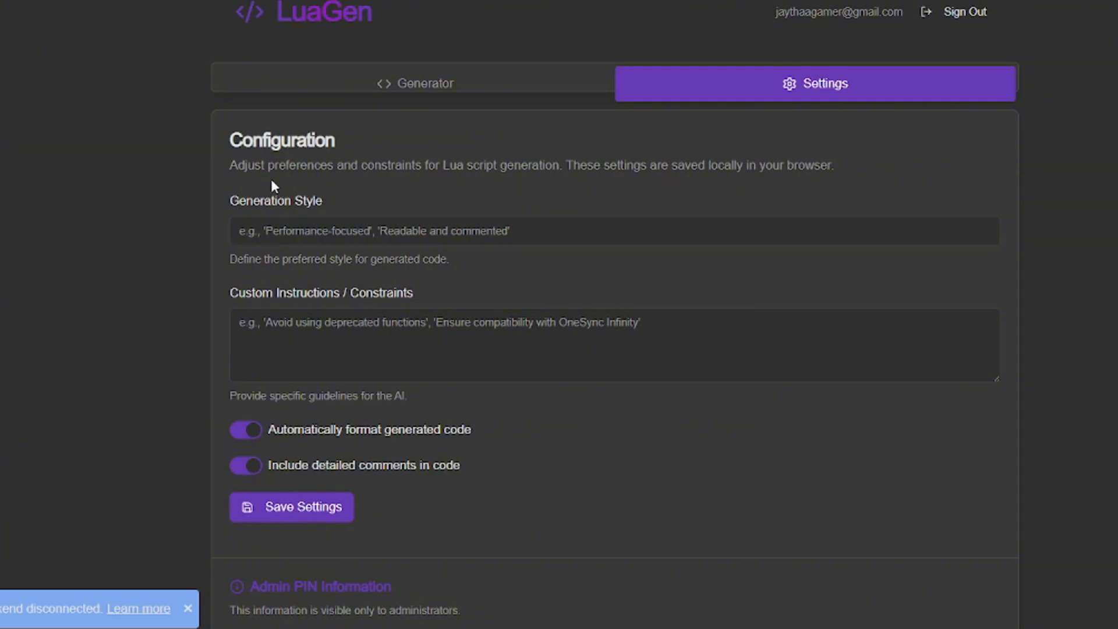
{"action": "mouse_move", "coordinate": [561, 226]}
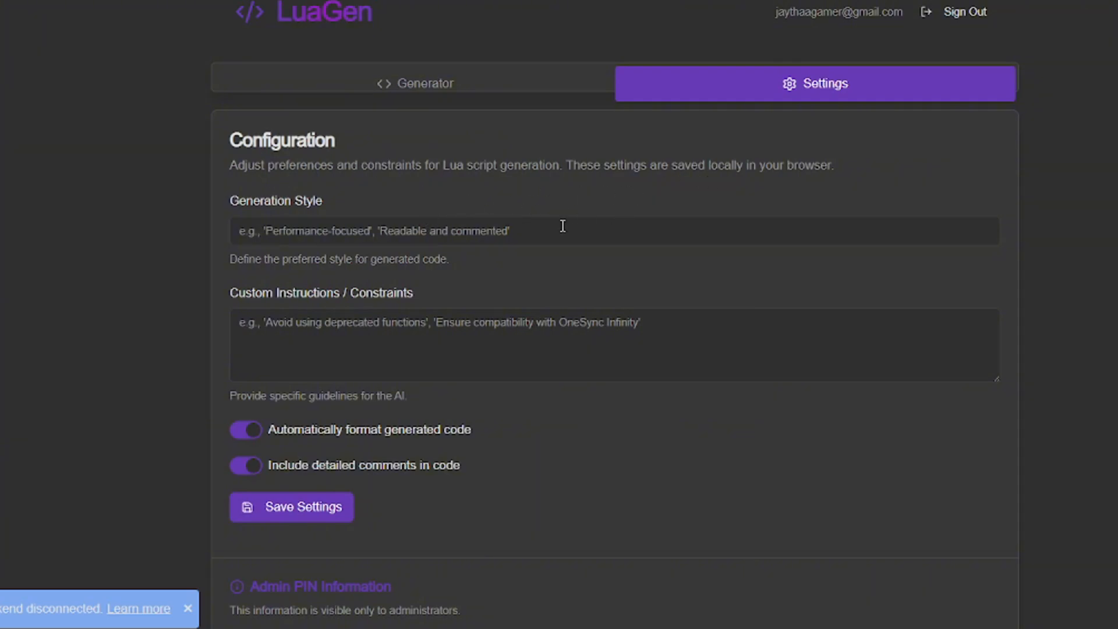
{"action": "mouse_move", "coordinate": [356, 244]}
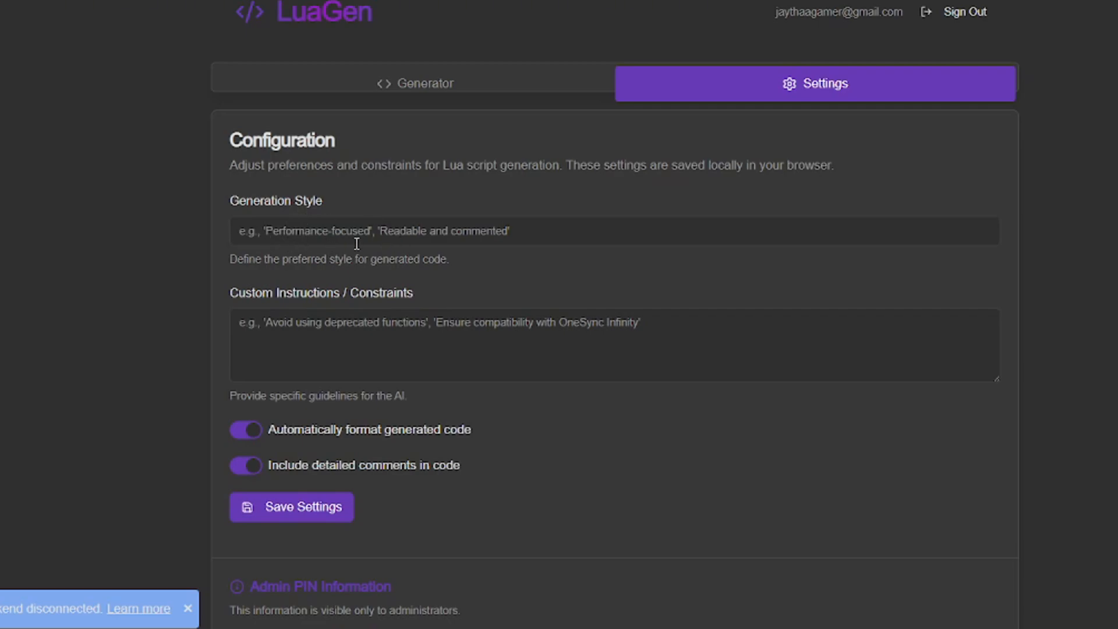
{"action": "mouse_move", "coordinate": [301, 328]}
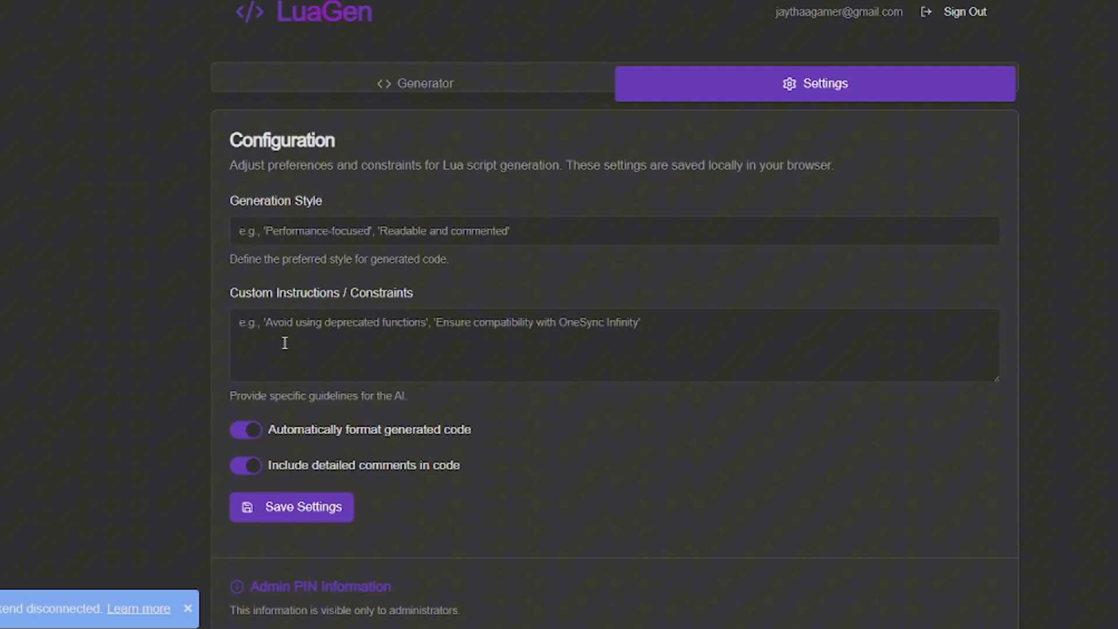
{"action": "mouse_move", "coordinate": [361, 371]}
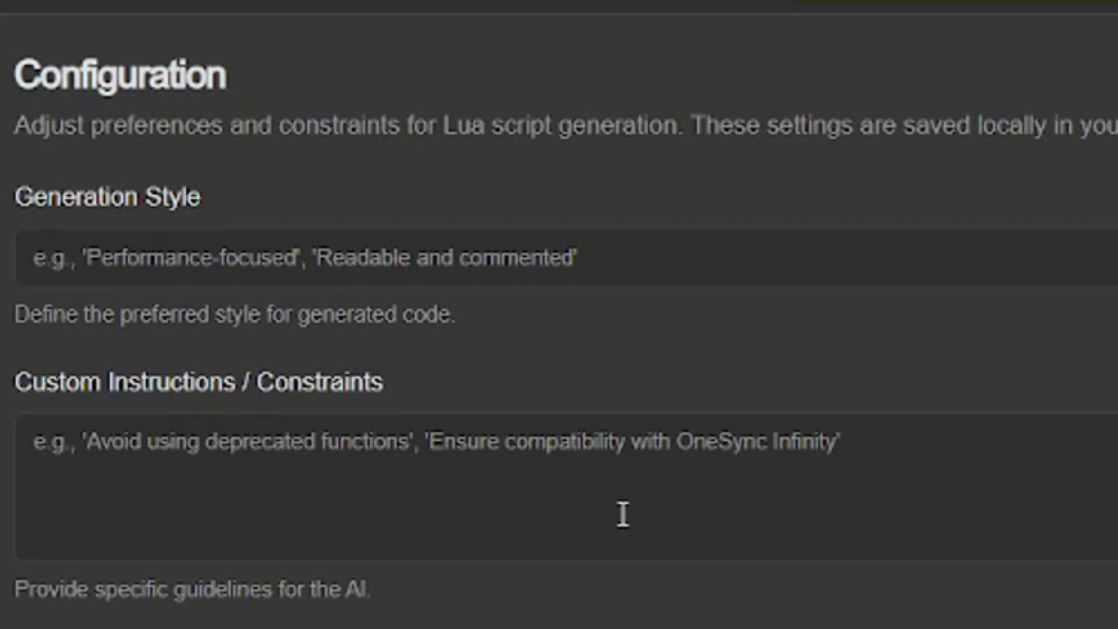
{"action": "scroll", "scroll_direction": "down", "scroll_amount": 3}
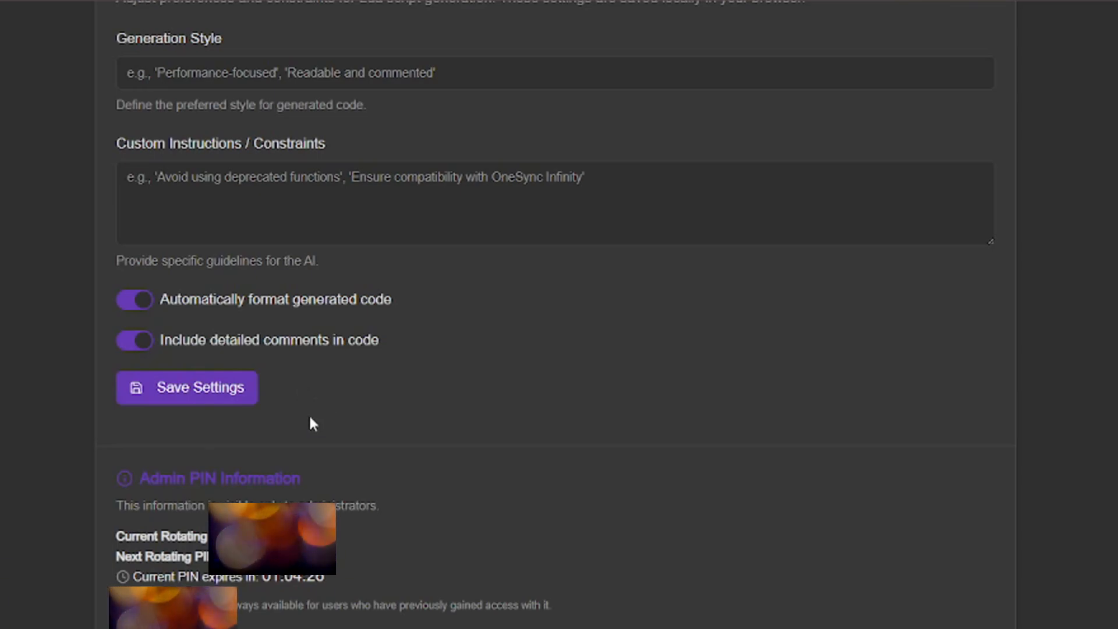
{"action": "mouse_move", "coordinate": [136, 321]}
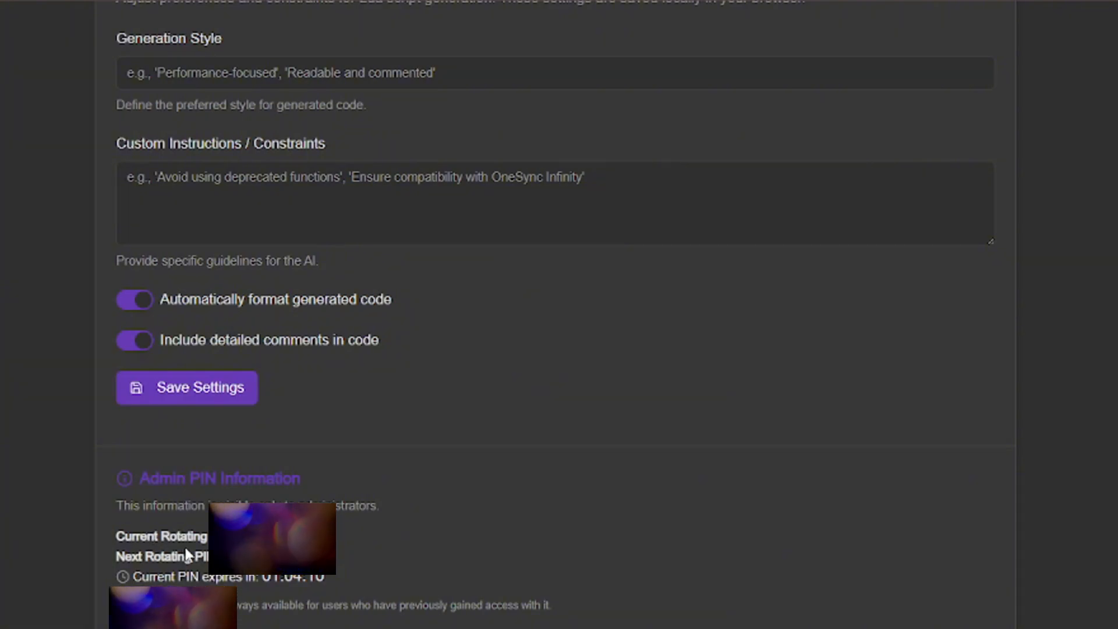
{"action": "mouse_move", "coordinate": [284, 463]}
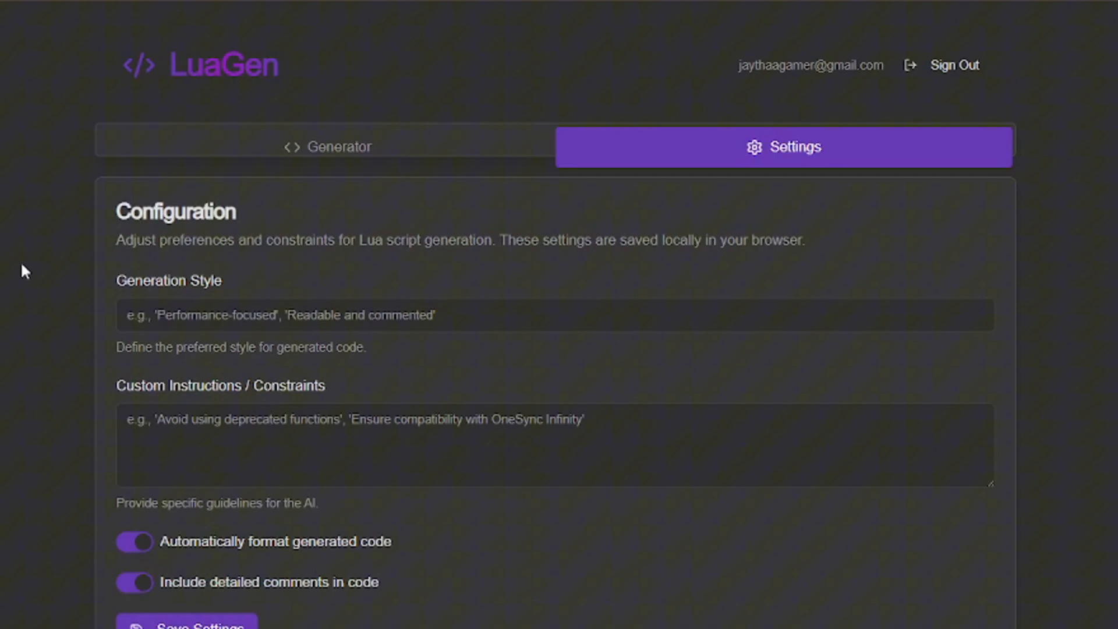
Return to the generator and enter the prompt 'Bike tricks script'
{"action": "left_click", "coordinate": [330, 147]}
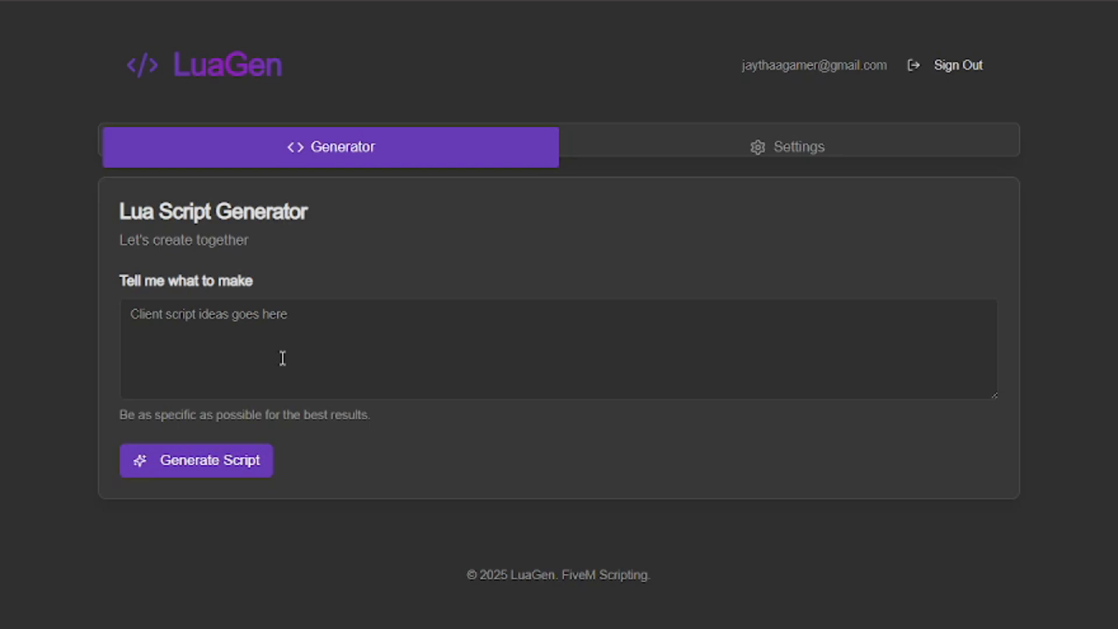
{"action": "mouse_move", "coordinate": [127, 231]}
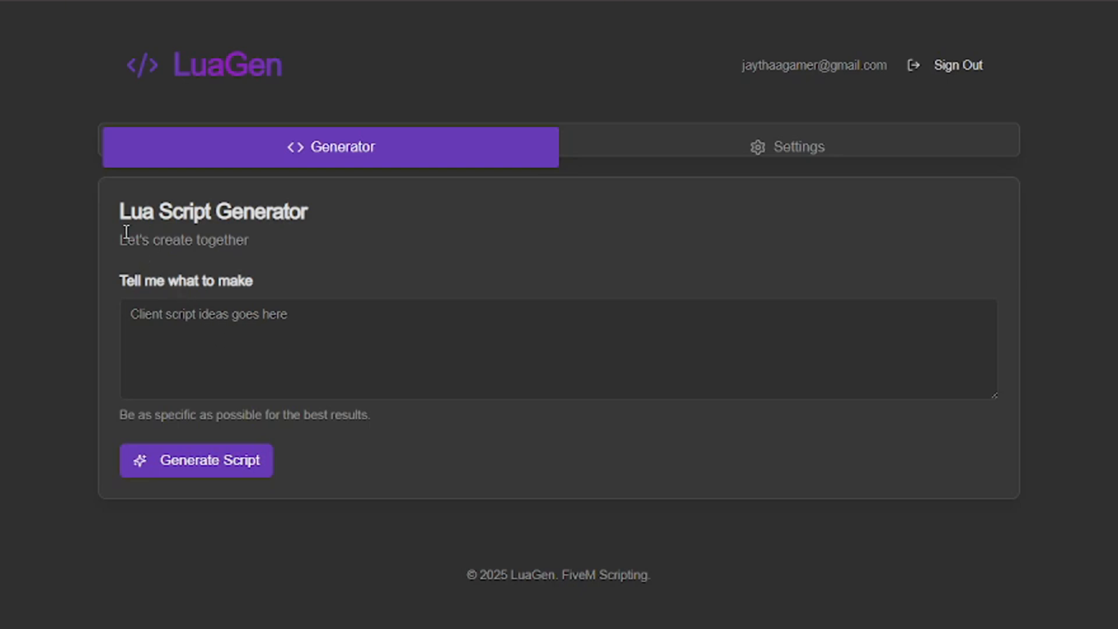
{"action": "mouse_move", "coordinate": [150, 321]}
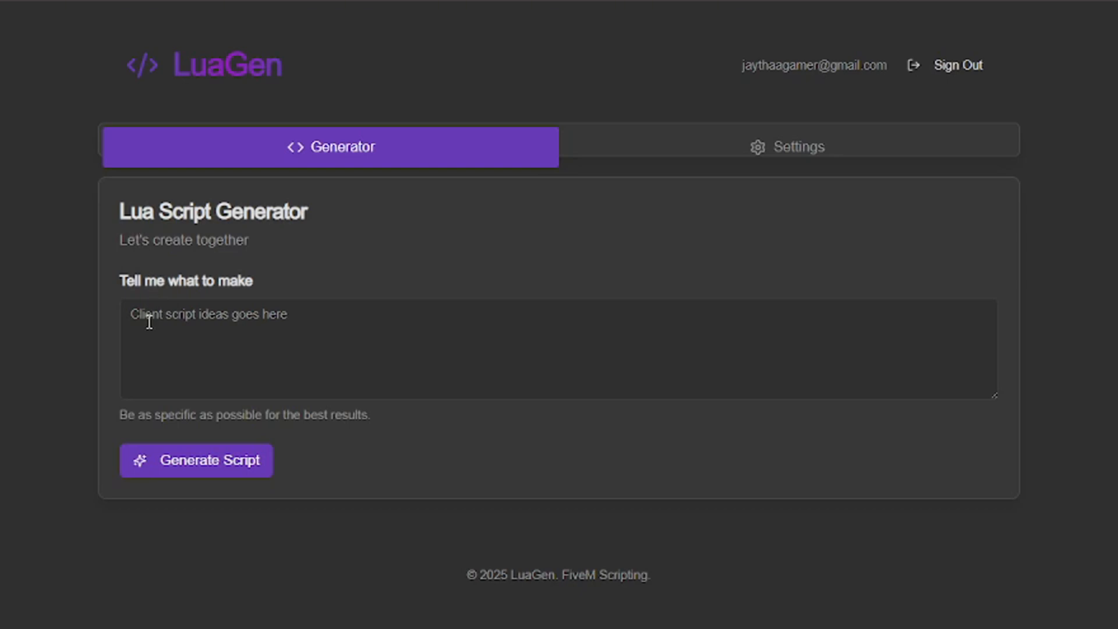
{"action": "left_click", "coordinate": [227, 349]}
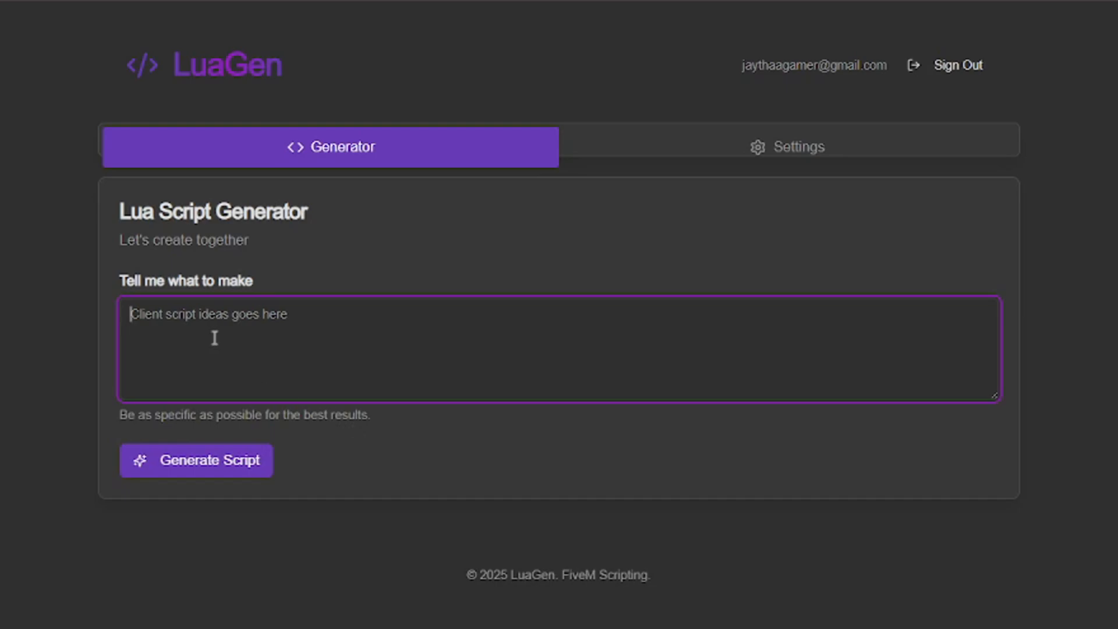
{"action": "type", "text": "Bike"}
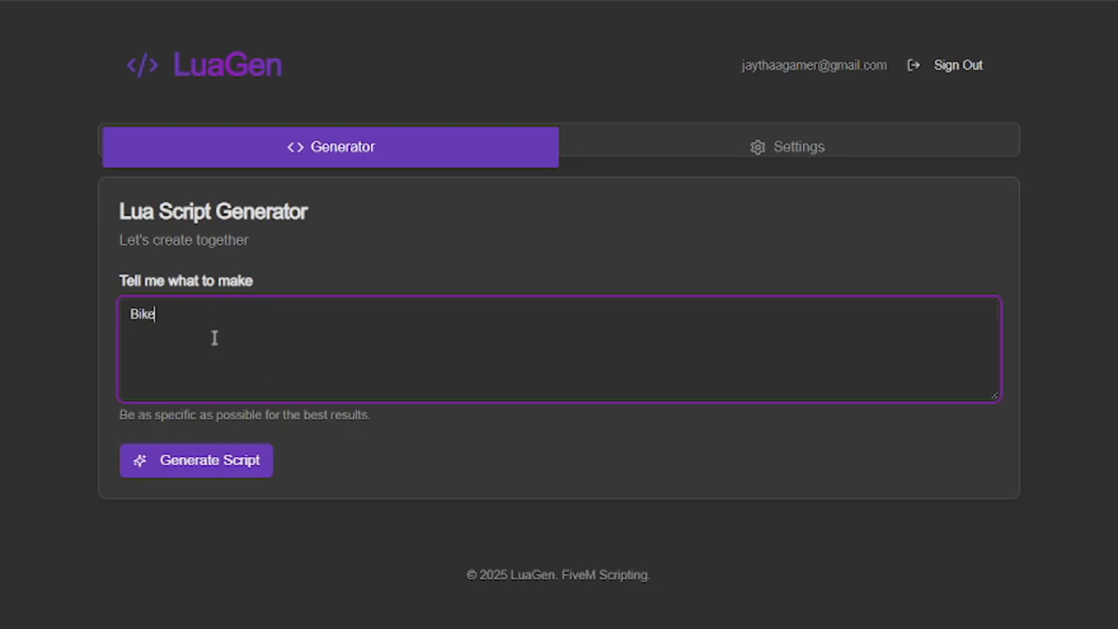
{"action": "type", "text": "tric"}
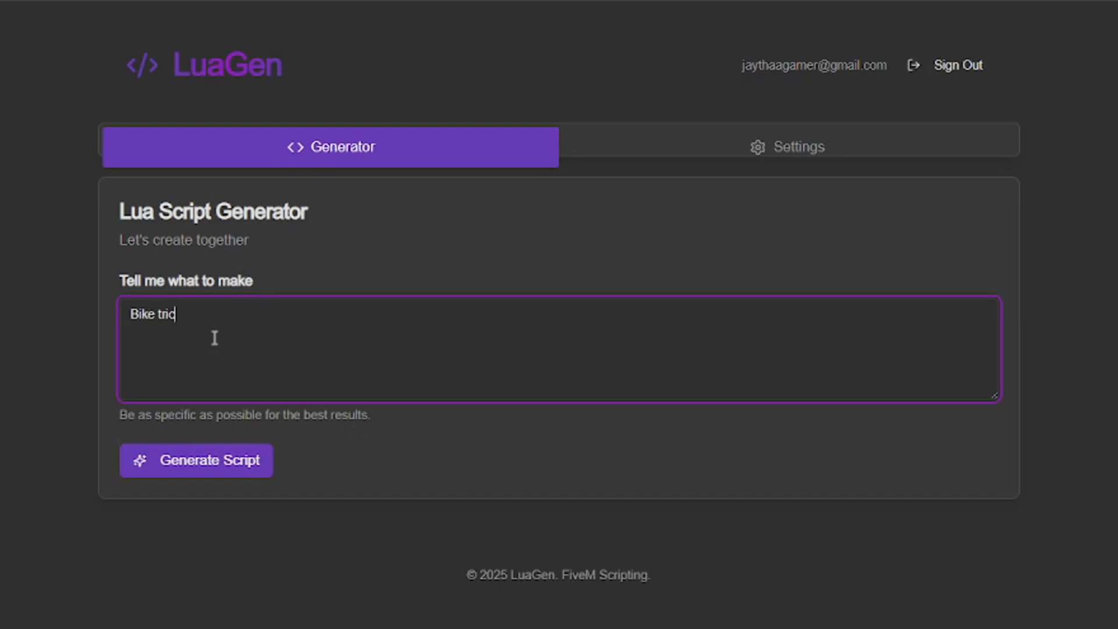
{"action": "type", "text": "ks scri"}
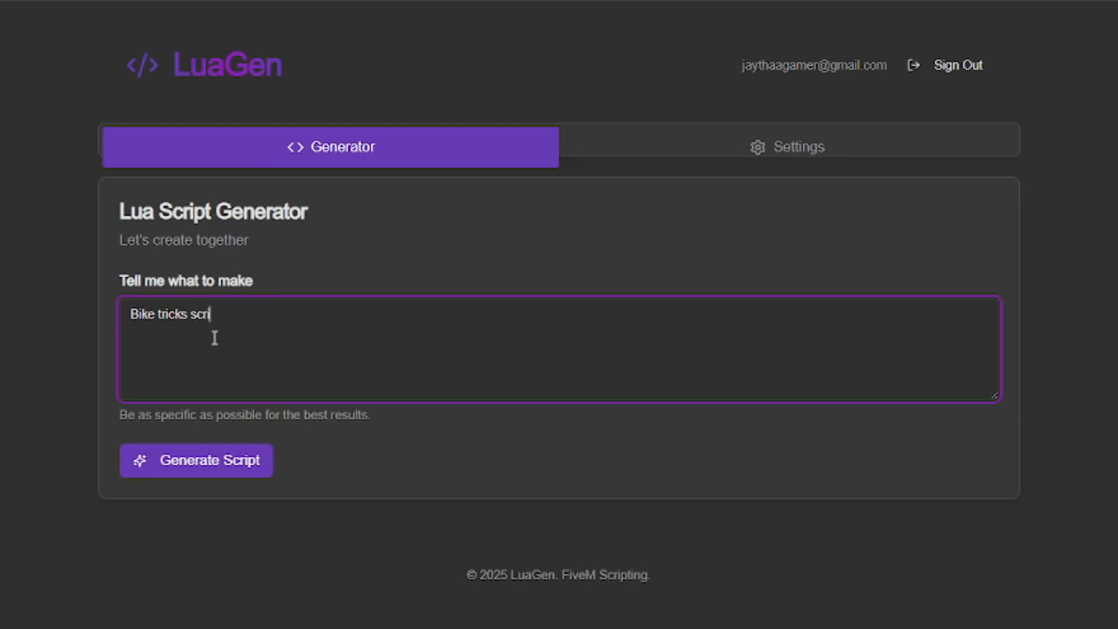
{"action": "type", "text": "pt"}
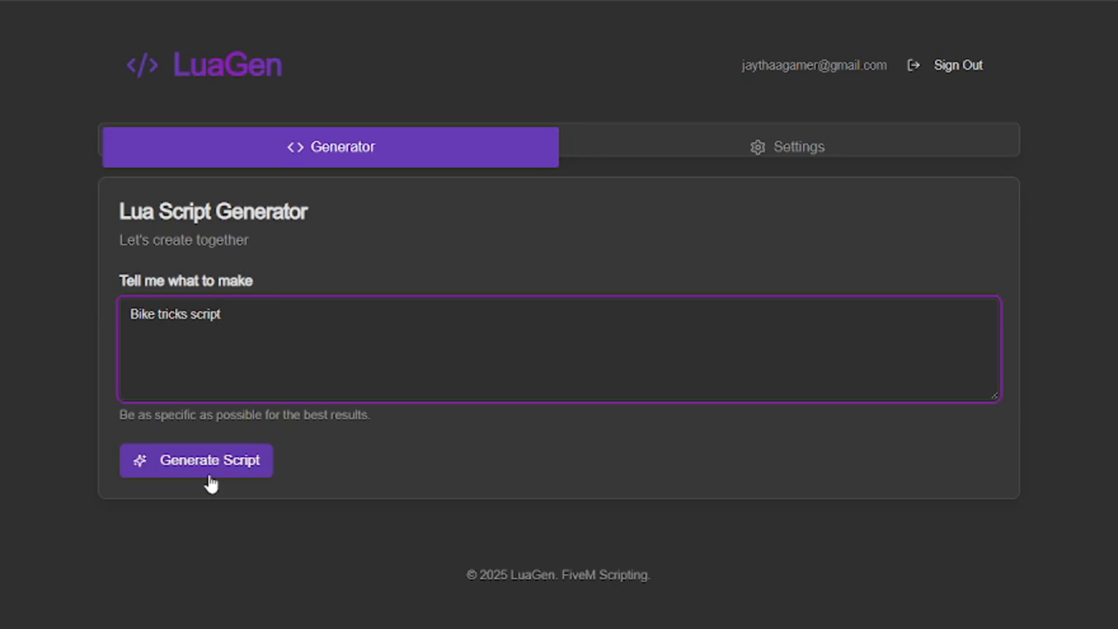
Generate the bike tricks script, review it, and save luagen_script.lua to Downloads
{"action": "left_click", "coordinate": [196, 459]}
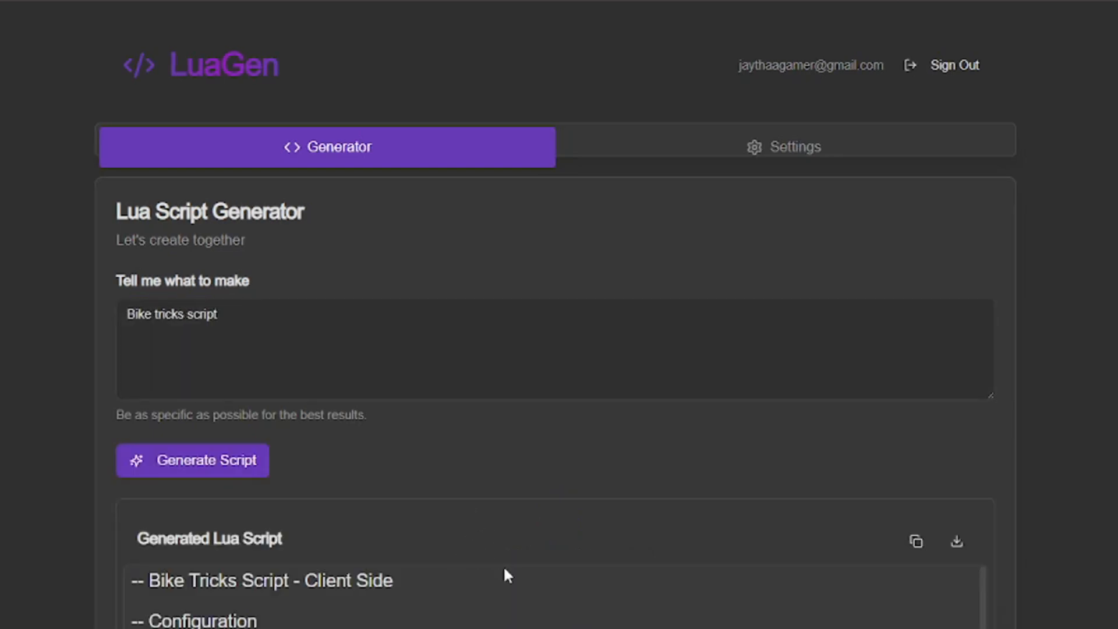
{"action": "scroll", "scroll_direction": "down", "scroll_amount": 3}
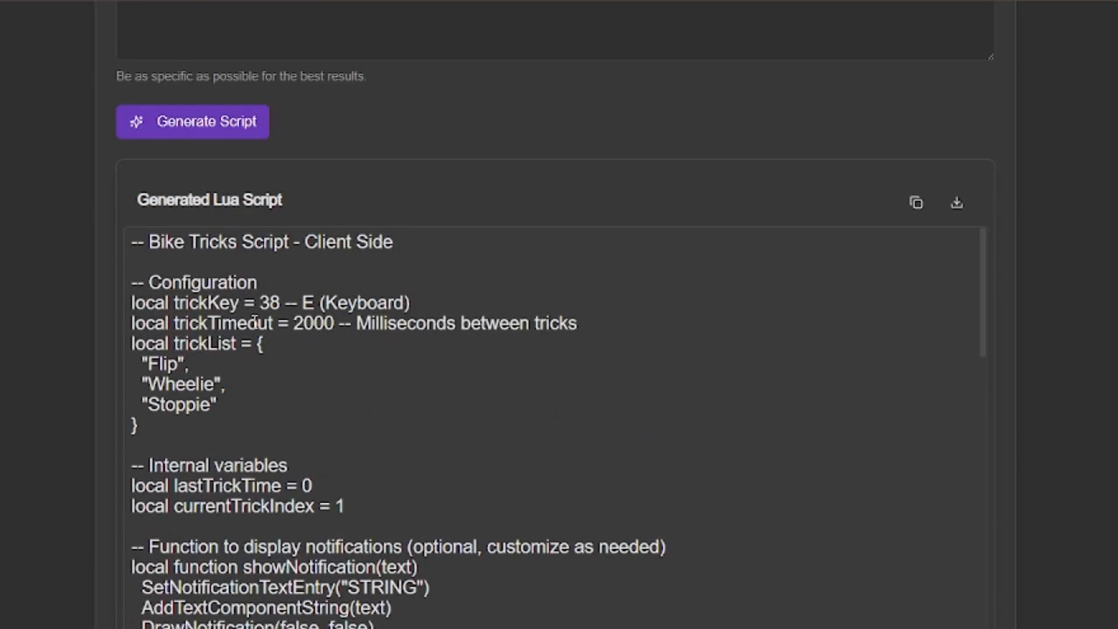
{"action": "scroll", "scroll_direction": "down", "scroll_amount": 3}
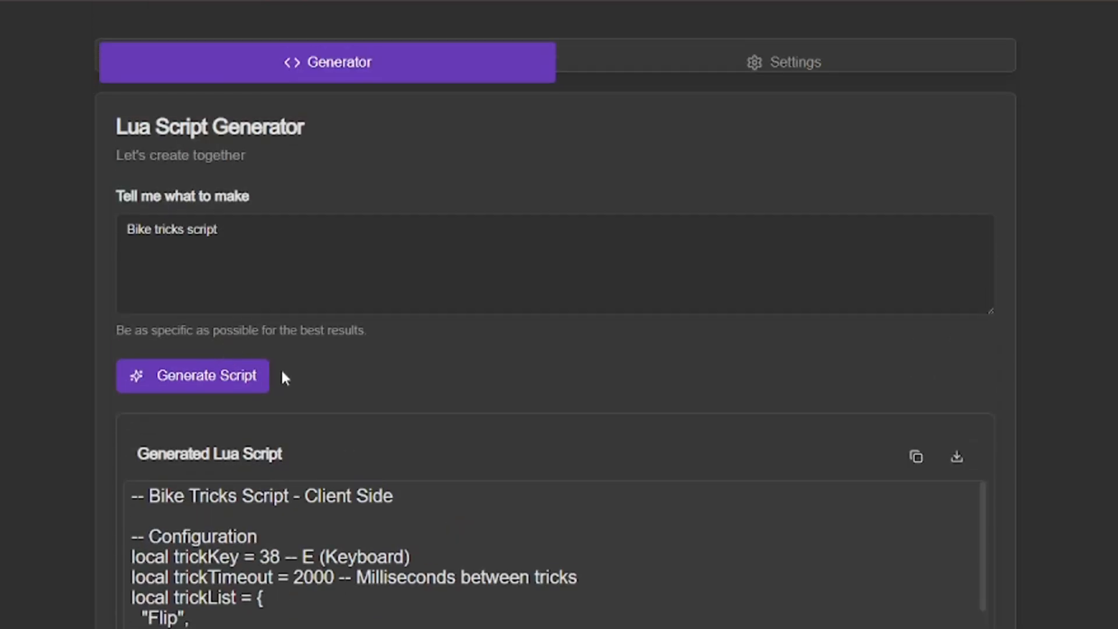
{"action": "mouse_move", "coordinate": [311, 620]}
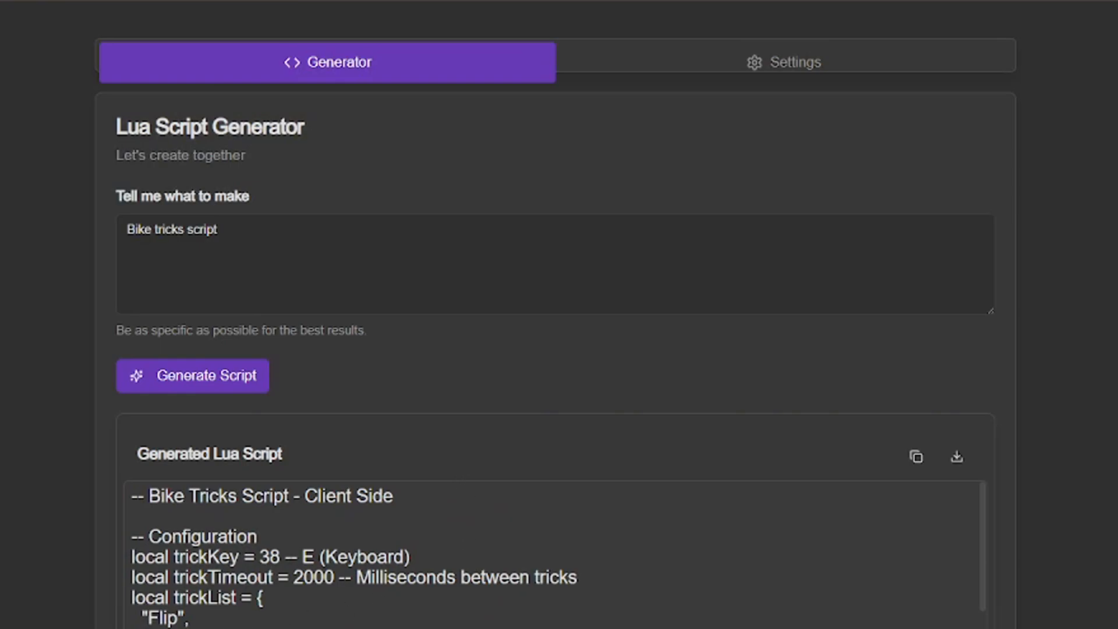
{"action": "mouse_move", "coordinate": [324, 413]}
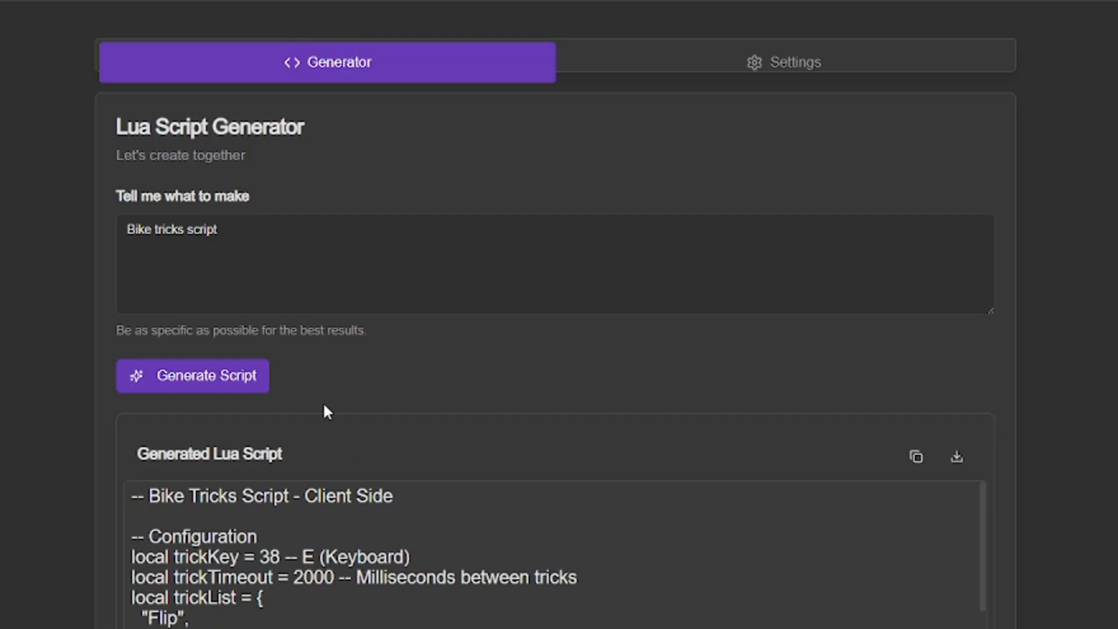
{"action": "scroll", "scroll_direction": "down", "scroll_amount": 3}
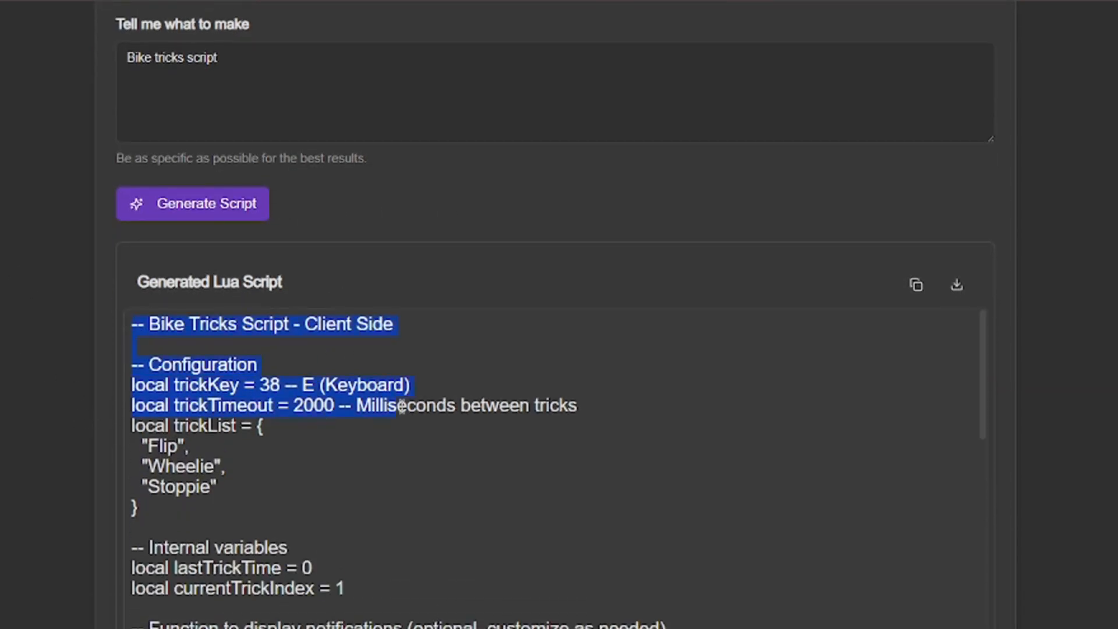
{"action": "scroll", "scroll_direction": "down", "scroll_amount": 3}
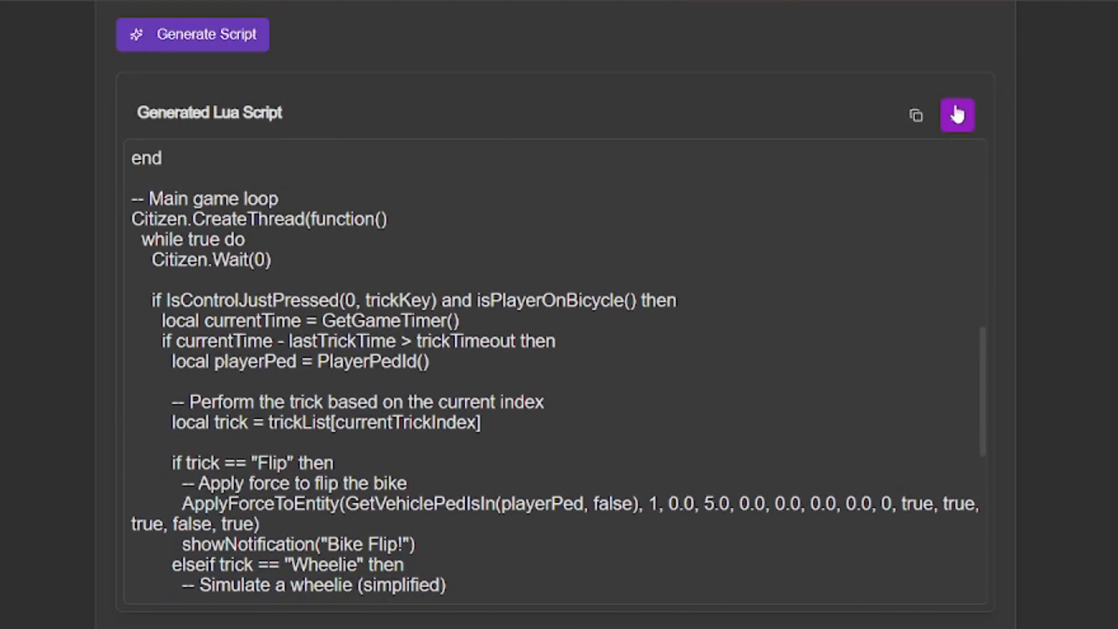
{"action": "left_click", "coordinate": [957, 115]}
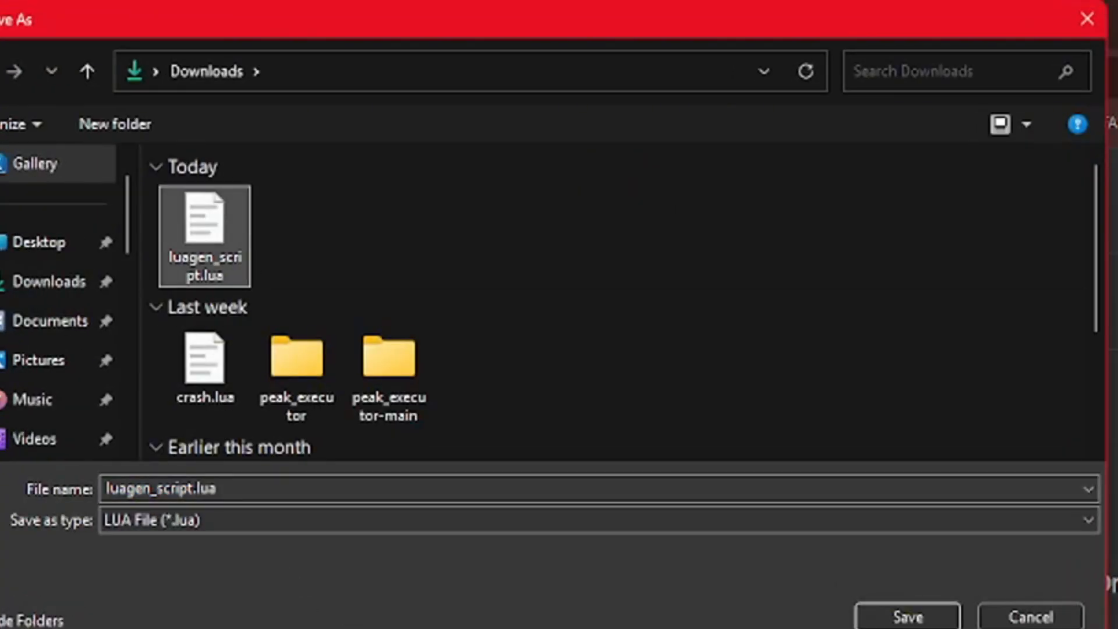
{"action": "left_click", "coordinate": [905, 616]}
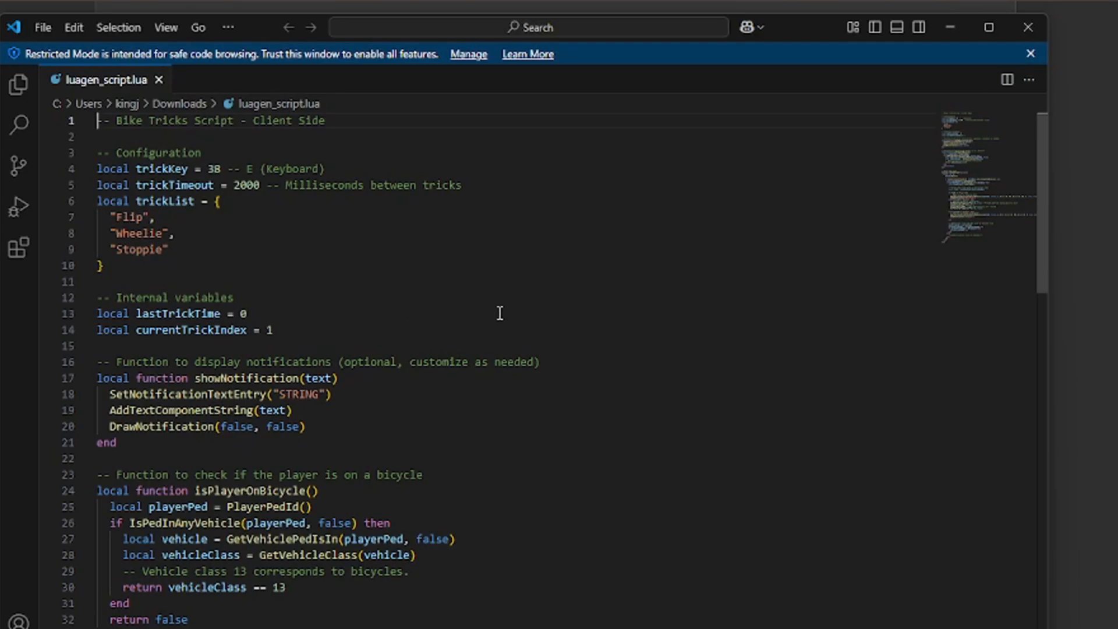
Scroll through luagen_script.lua in VS Code before returning to LuaGen
{"action": "scroll", "scroll_direction": "down", "scroll_amount": 3}
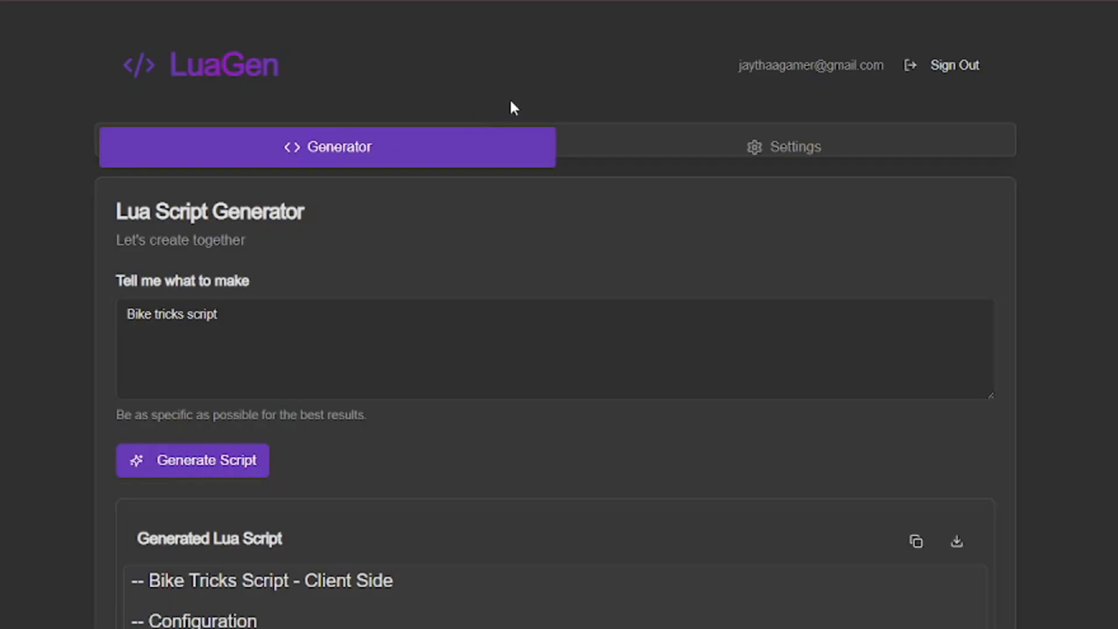
{"action": "mouse_move", "coordinate": [789, 184]}
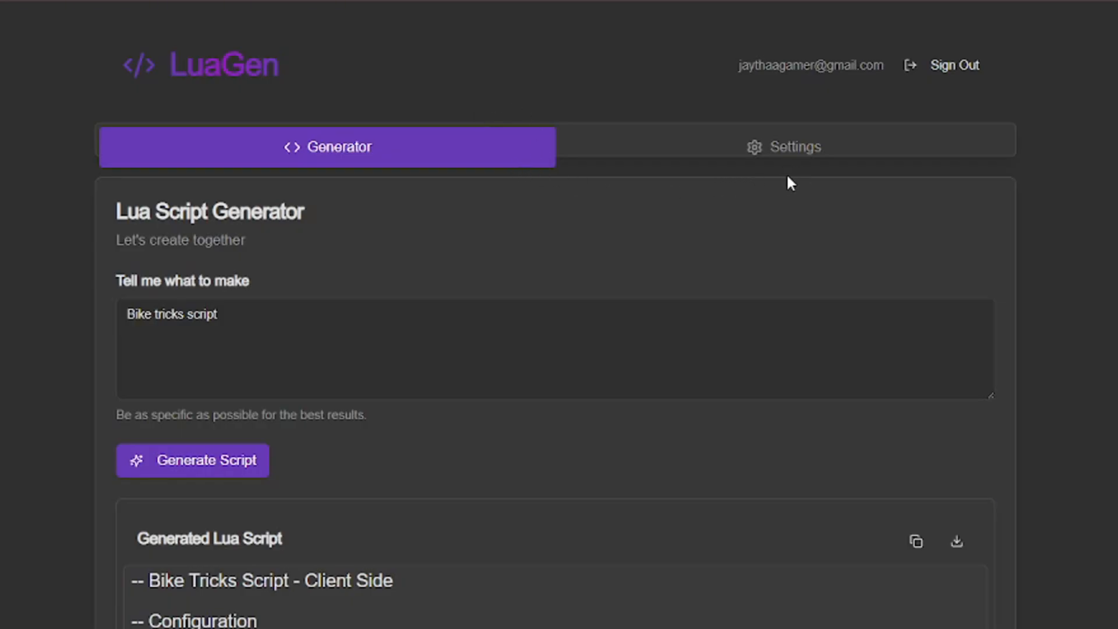
{"action": "mouse_move", "coordinate": [999, 98]}
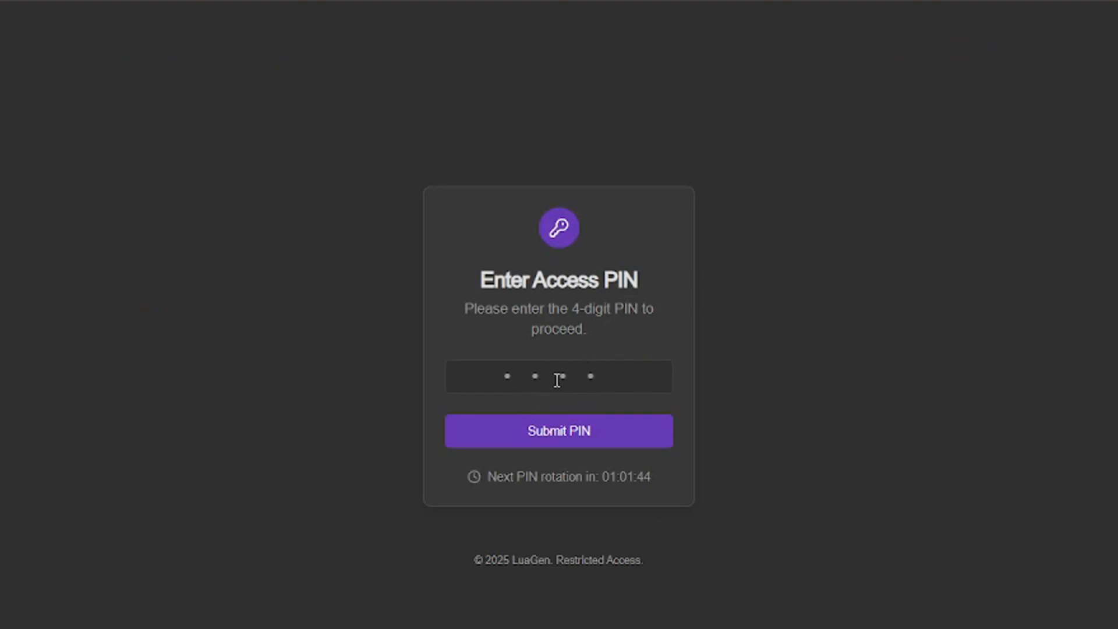
Select the access PIN field to begin entering the 4-digit PIN
{"action": "left_click", "coordinate": [558, 431]}
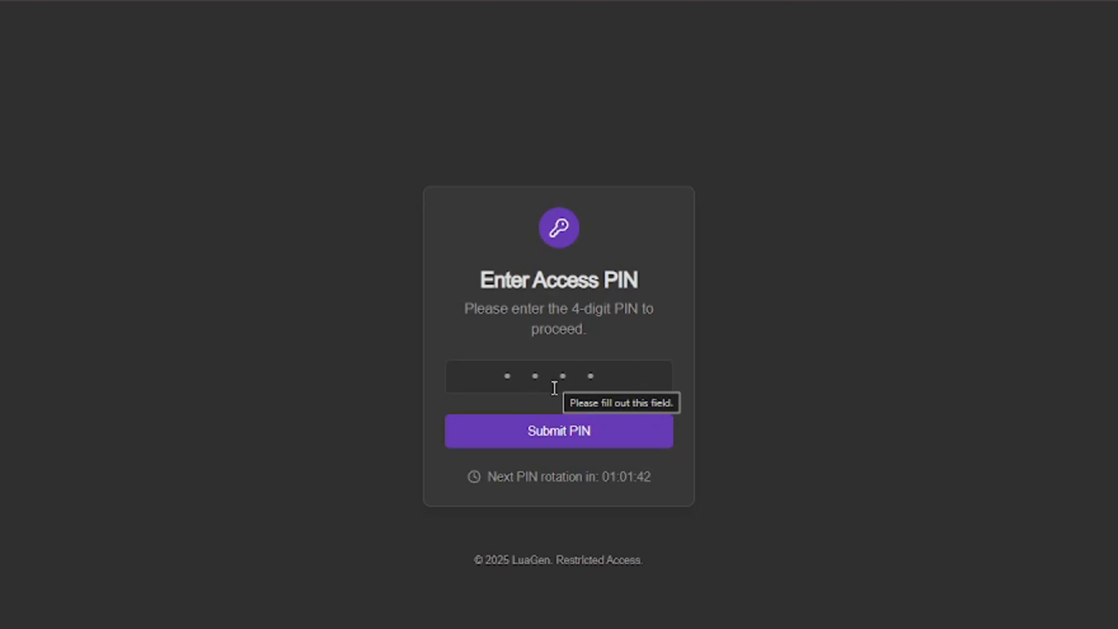